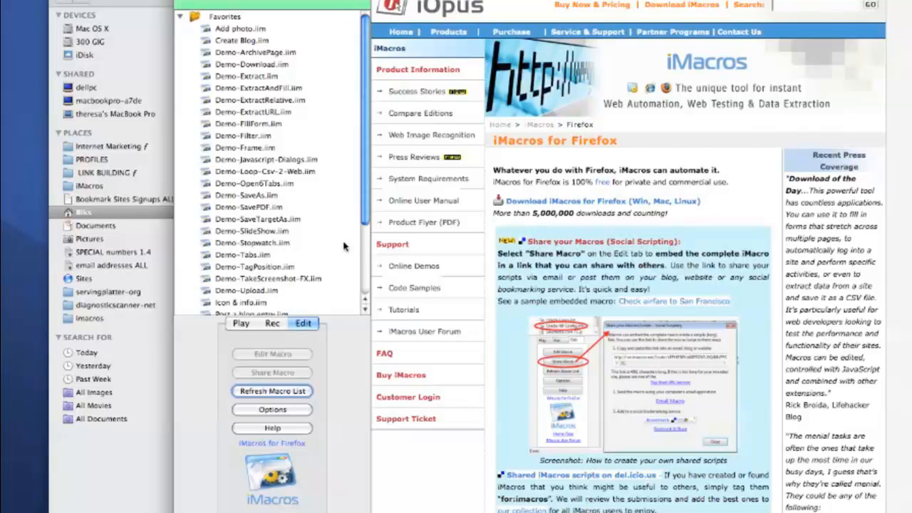
mouse_move(345, 246)
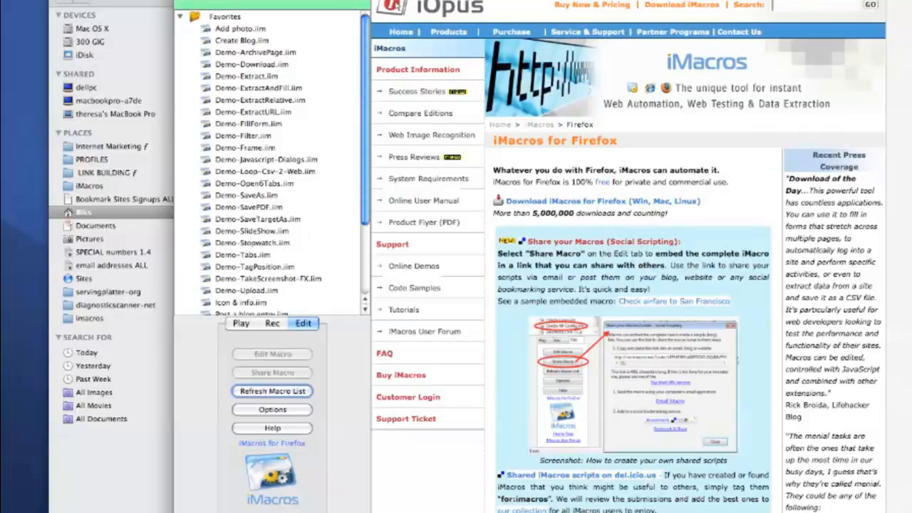
mouse_move(359, 344)
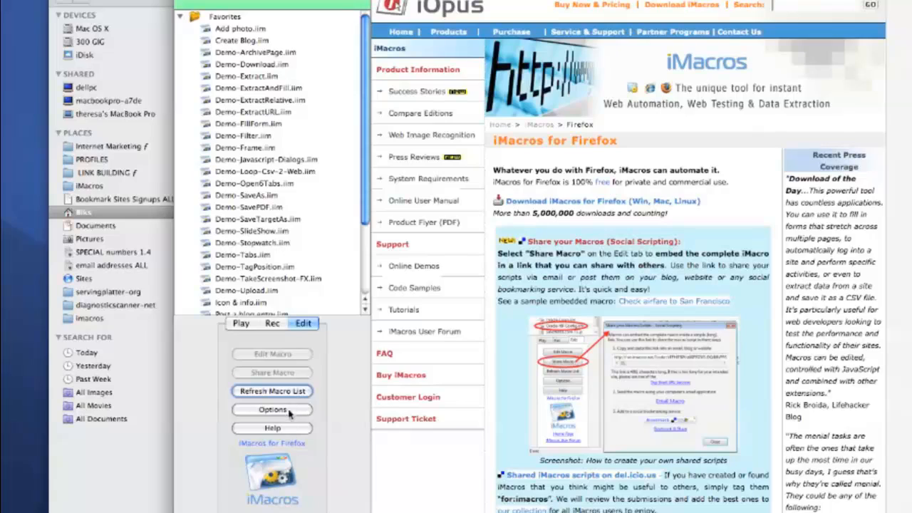
Check the macros folder path in iMacros settings and bring up the iMacros folder in Finder
left_click(270, 408)
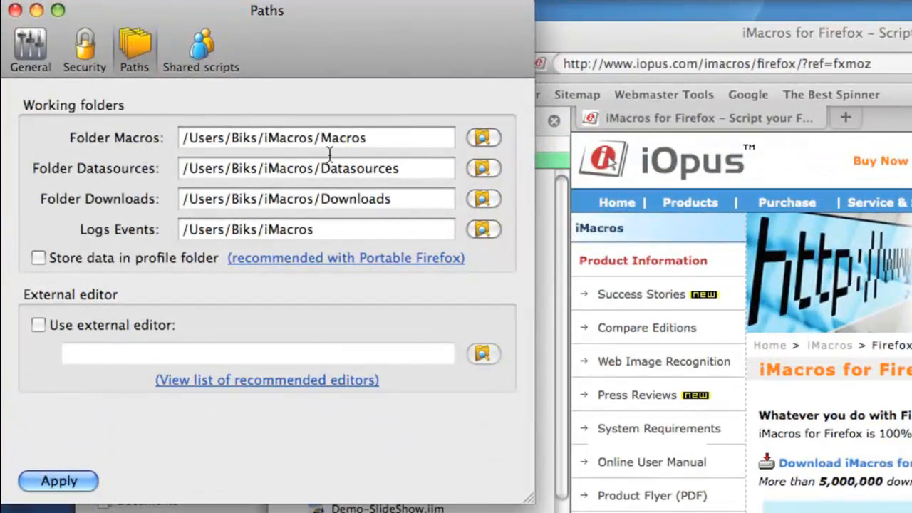
mouse_move(222, 228)
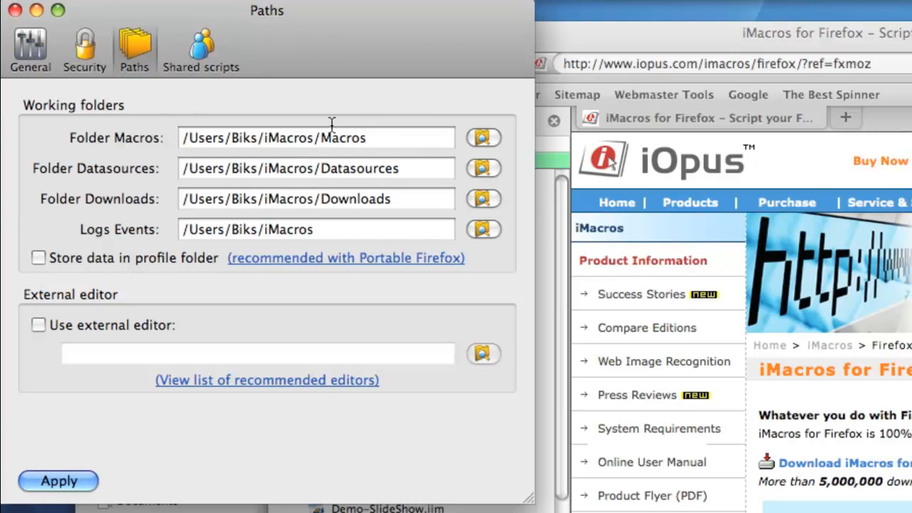
left_click(484, 137)
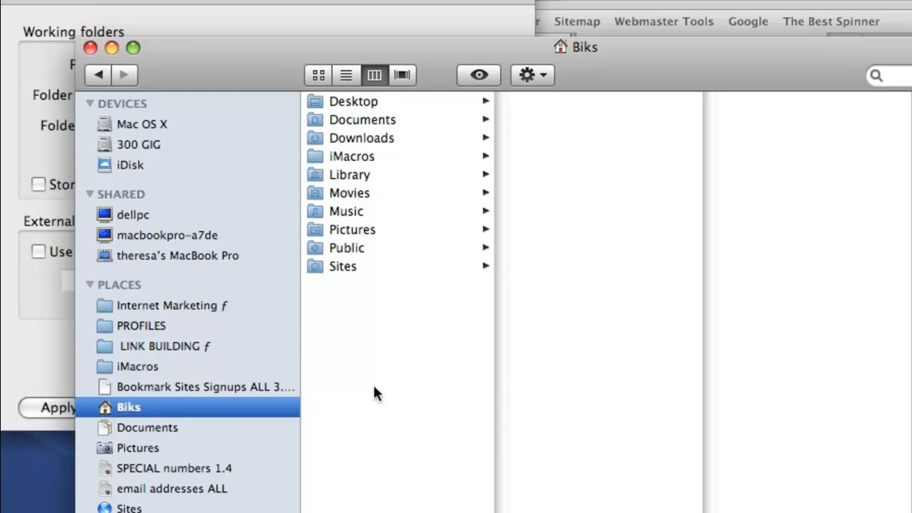
left_click(351, 156)
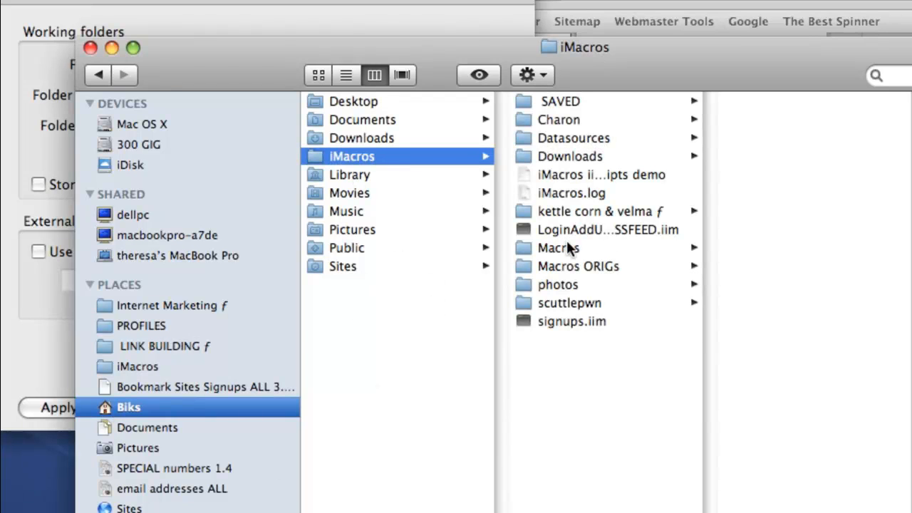
mouse_move(490, 278)
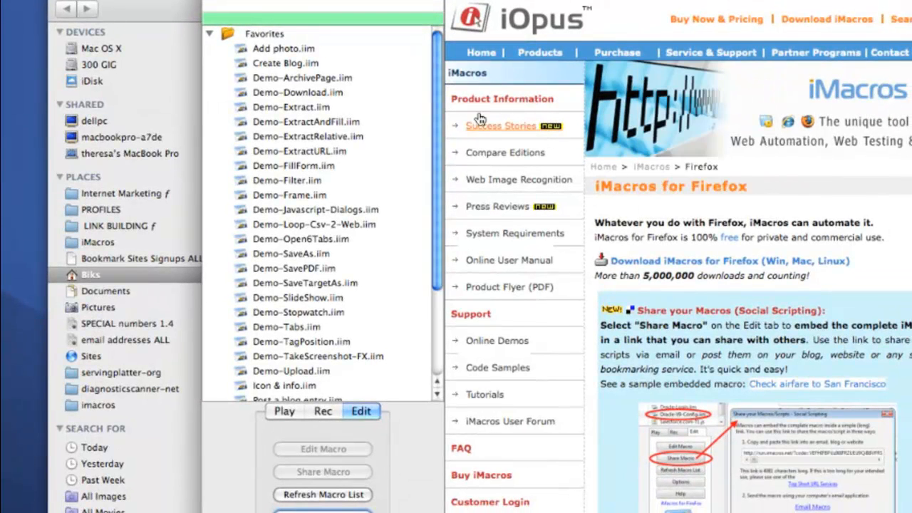
Scroll through the sidebar macro list to review all the demo macros
scroll("down", 3)
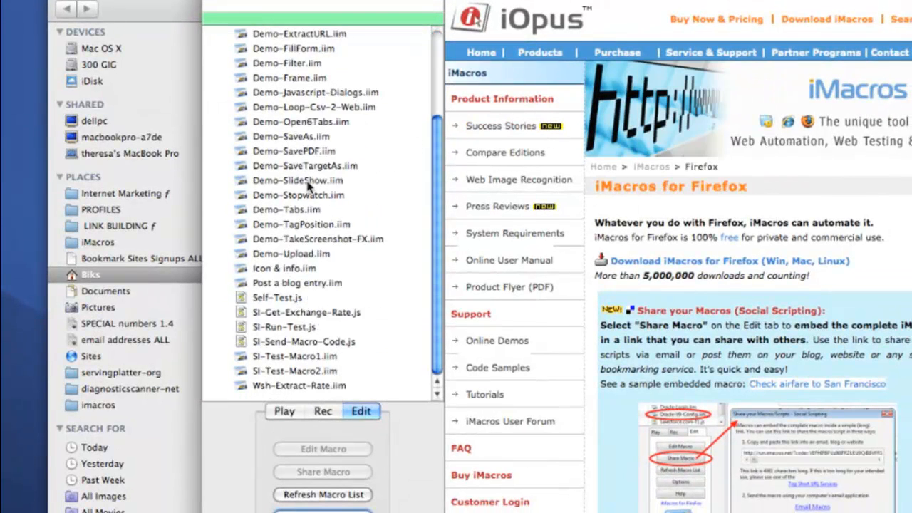
mouse_move(316, 268)
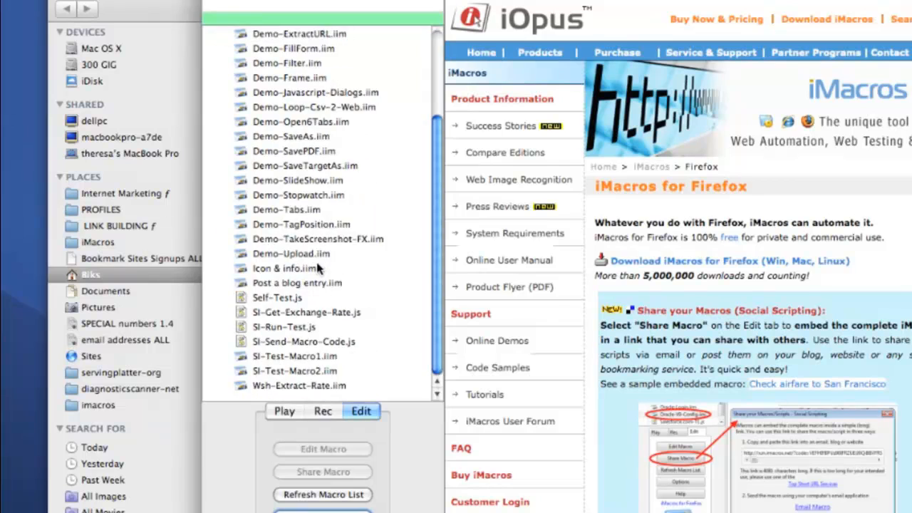
mouse_move(265, 268)
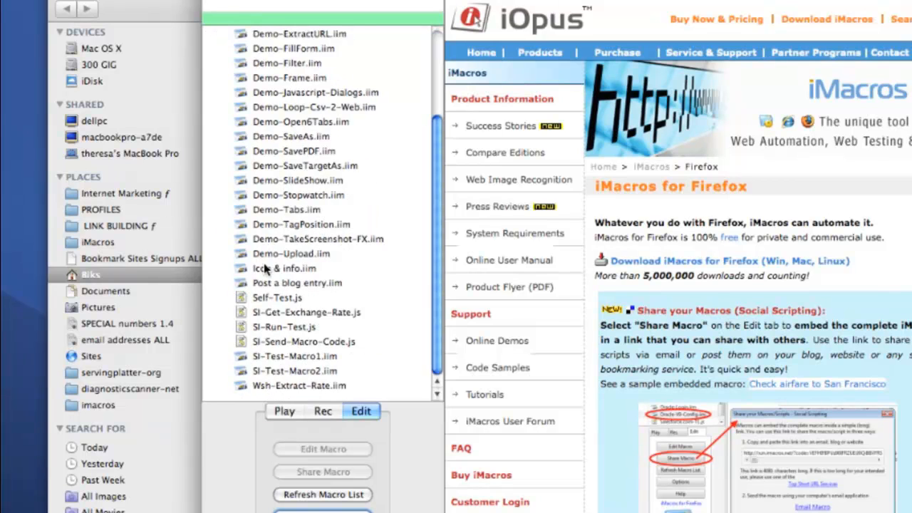
scroll("up", 3)
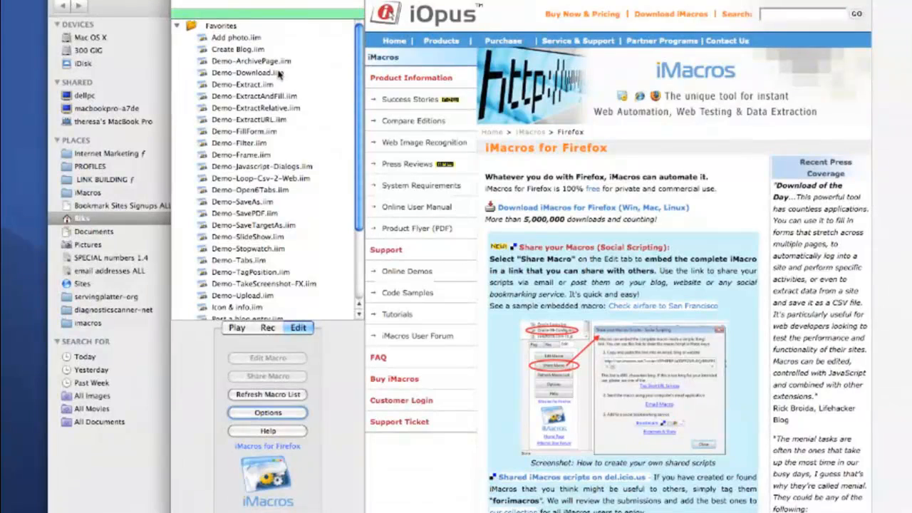
mouse_move(231, 292)
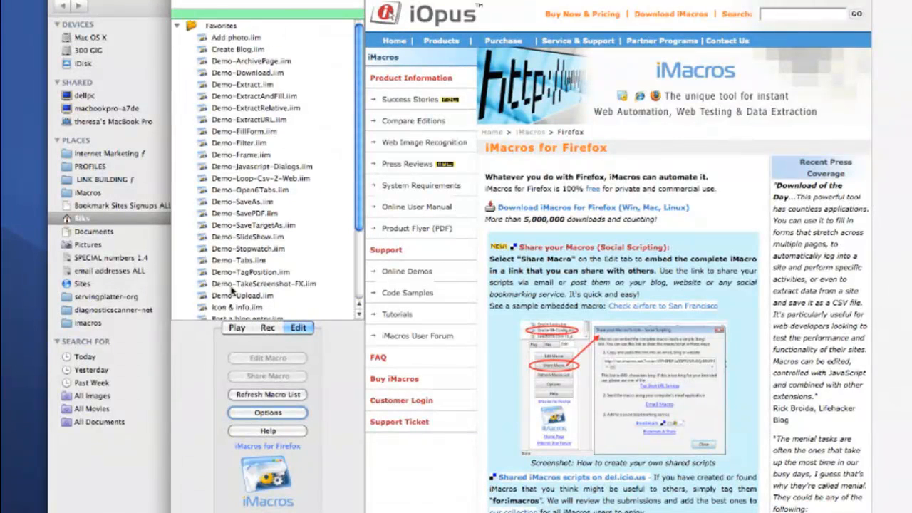
mouse_move(278, 206)
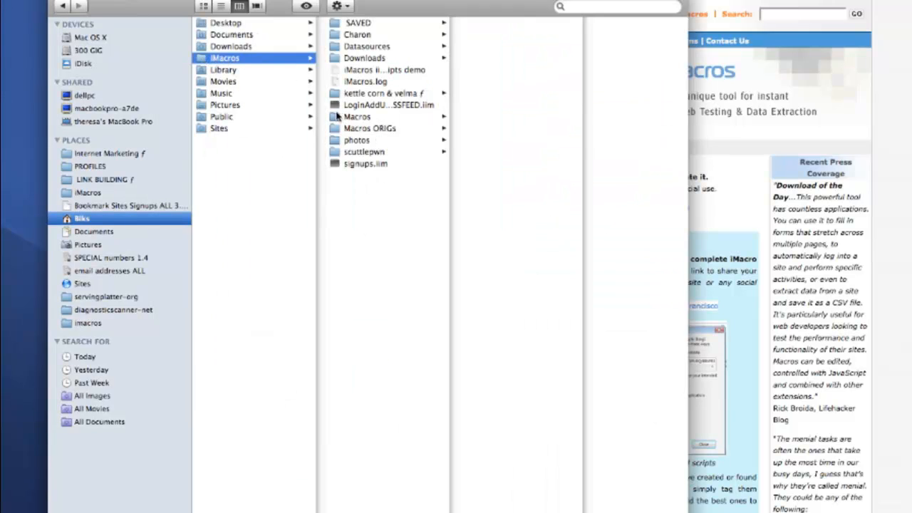
Create a 'DEMO stuff' folder inside Macros and move all the macro files into it
left_click(356, 117)
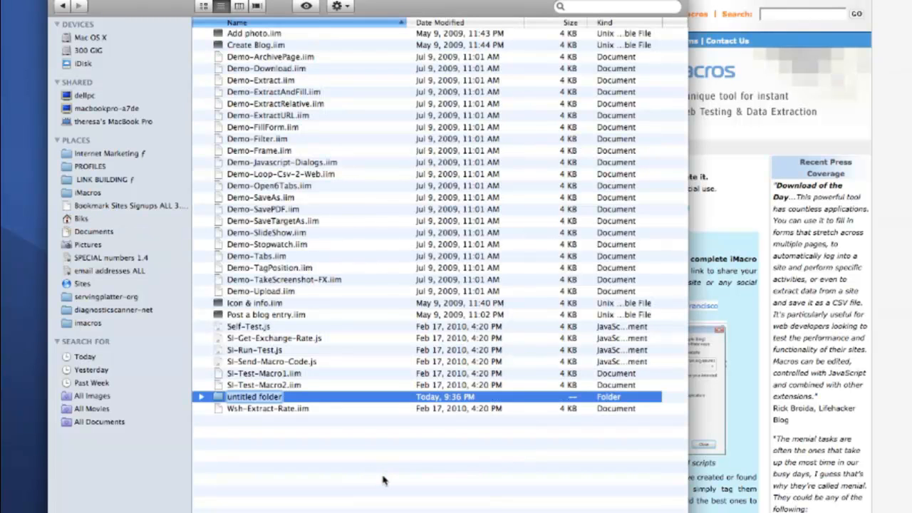
type("DEMO stuff")
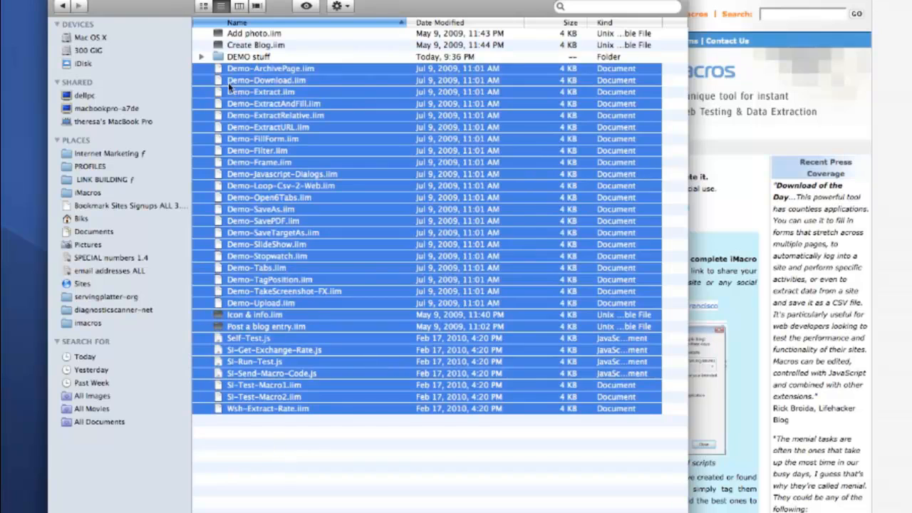
left_click(202, 57)
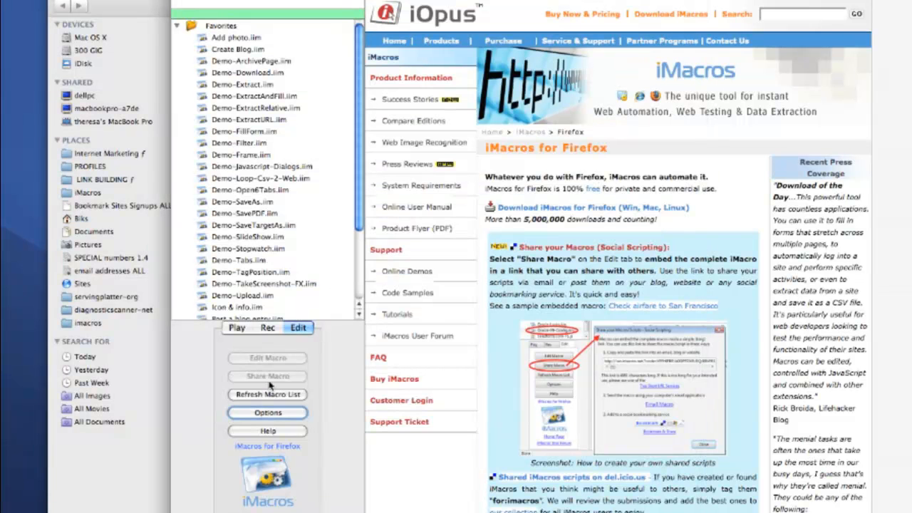
Refresh the macro list and verify the DEMO stuff folder holds all the demo macros
left_click(268, 394)
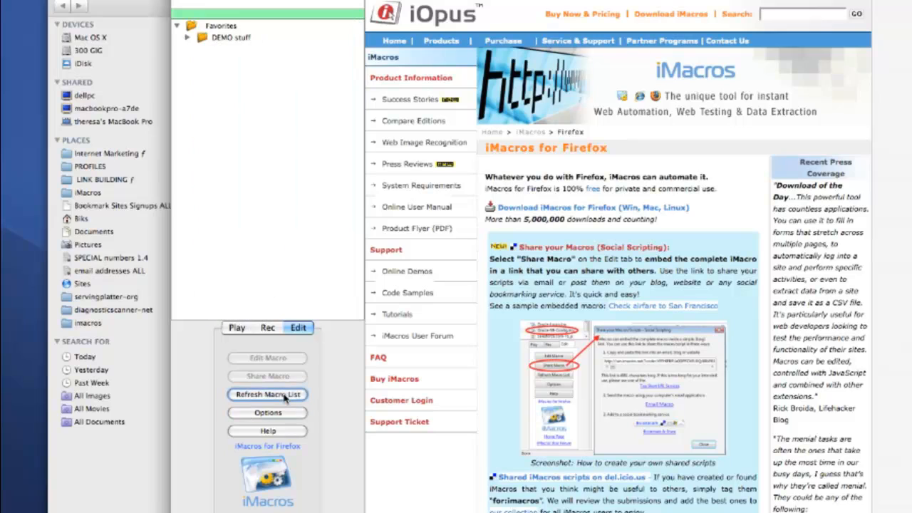
mouse_move(239, 180)
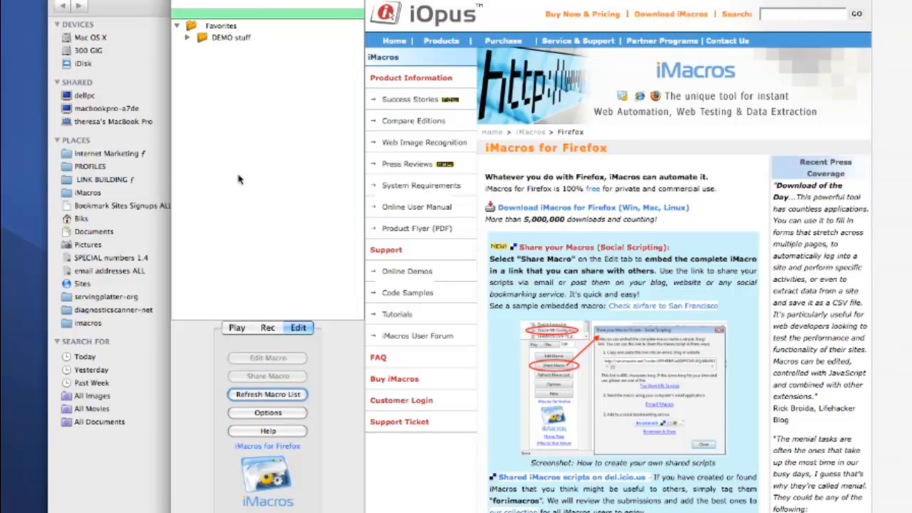
mouse_move(188, 190)
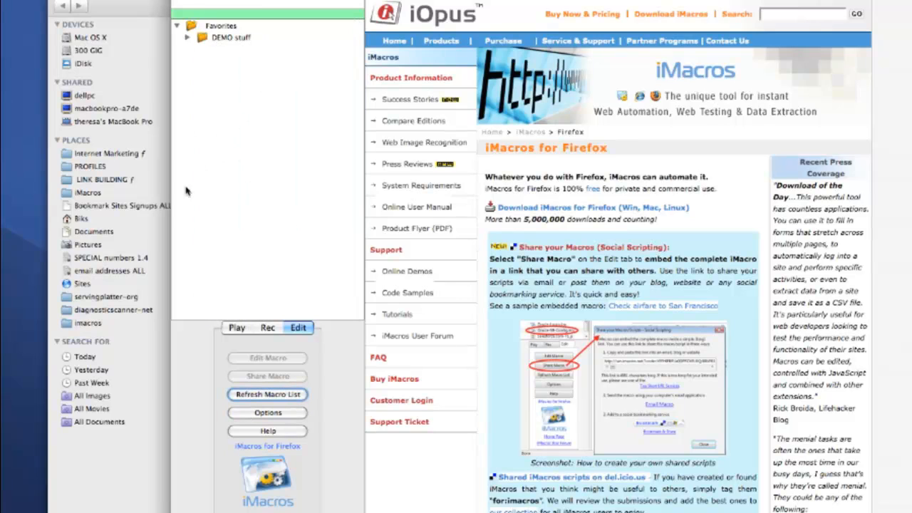
left_click(188, 37)
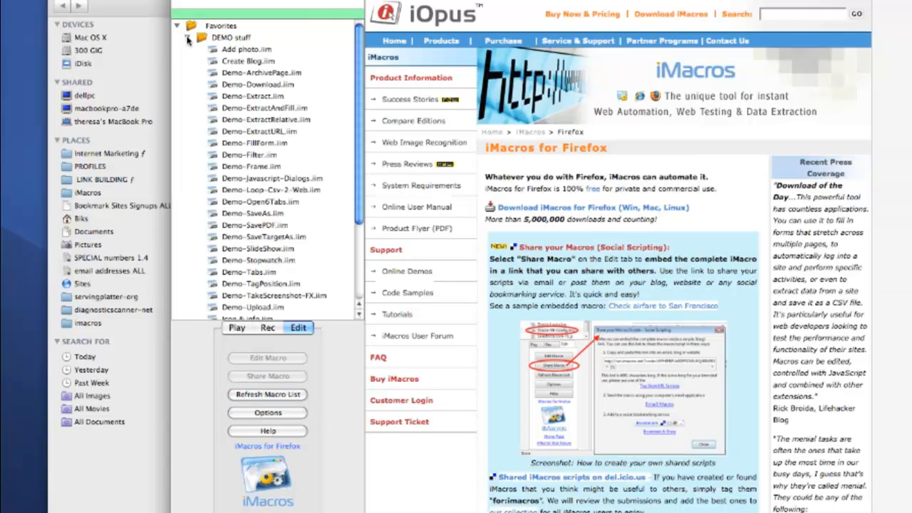
left_click(191, 37)
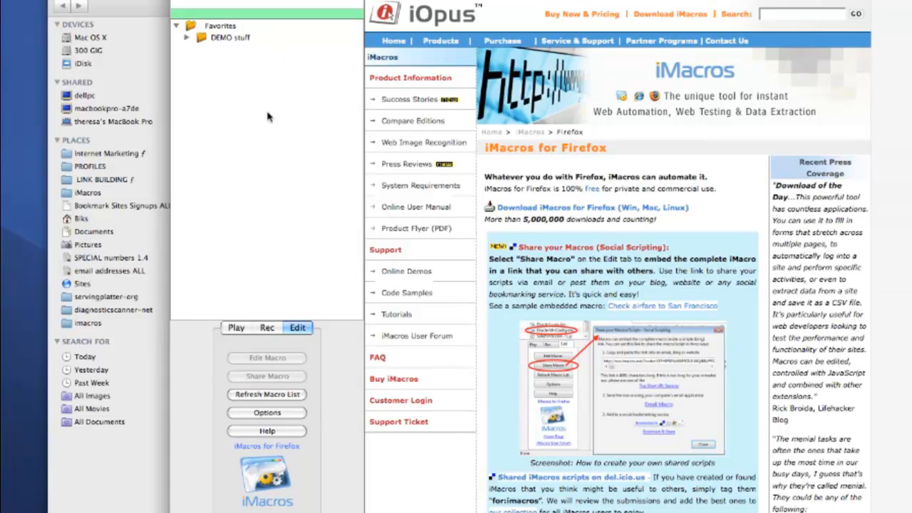